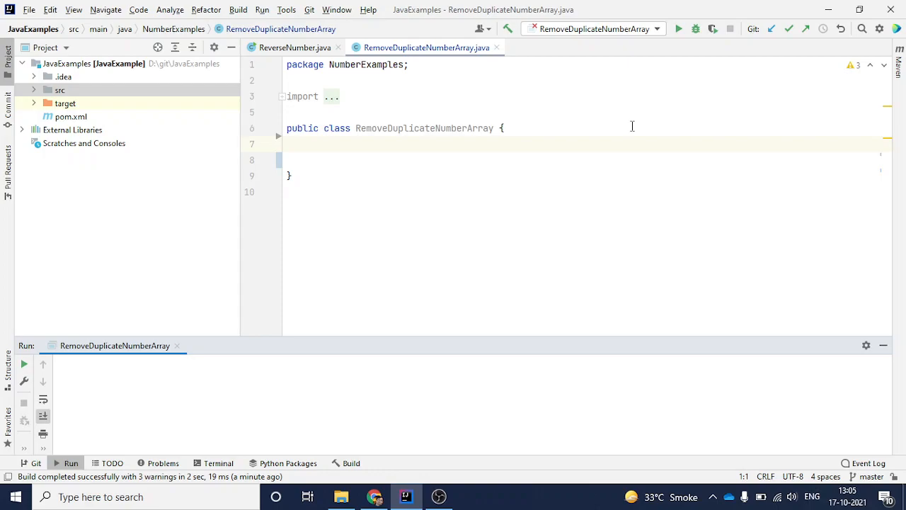
# Place the caret inside the RemoveDuplicateNumberArray class body to add blank lines
pyautogui.click(62, 363)
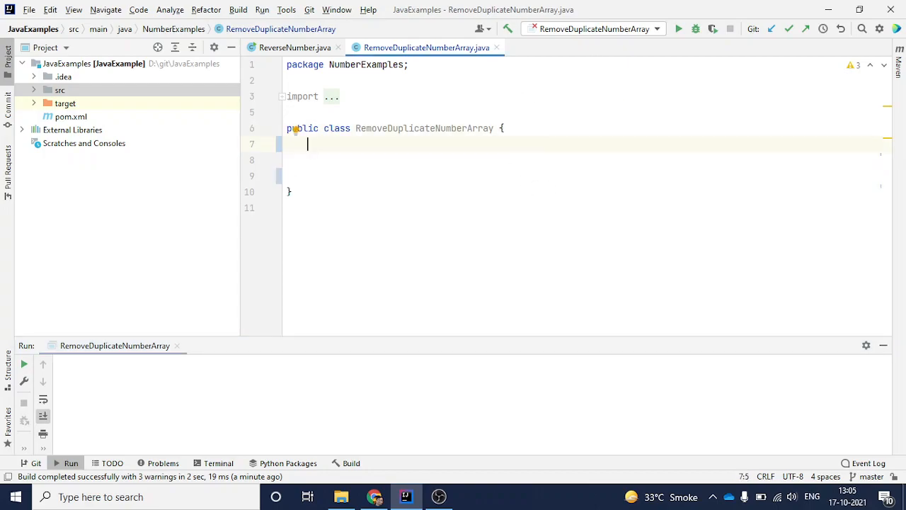
# Add a main method via psvm and start declaring int integerArray[] =
pyautogui.write('p')
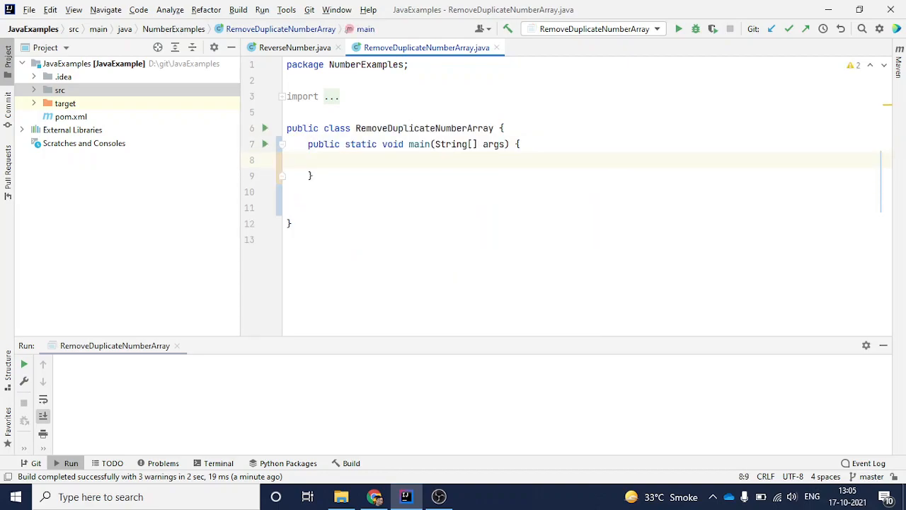
pyautogui.write('in')
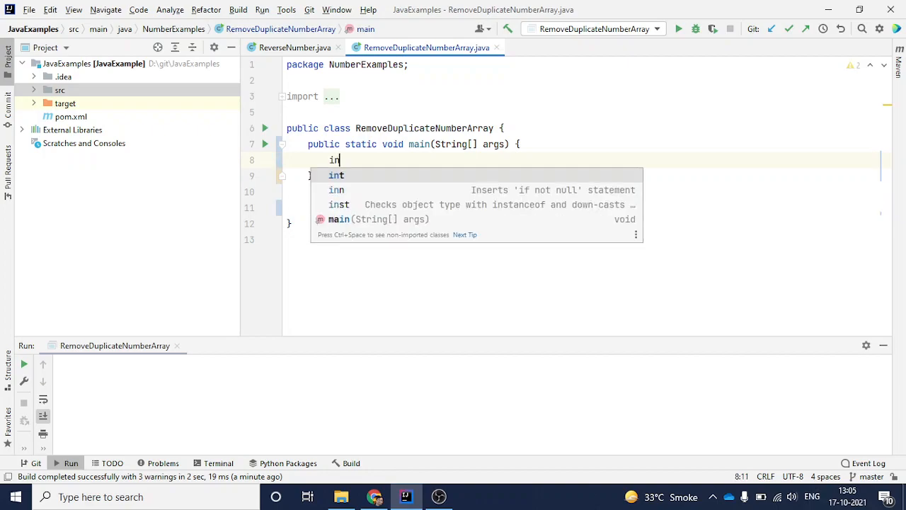
pyautogui.write('t')
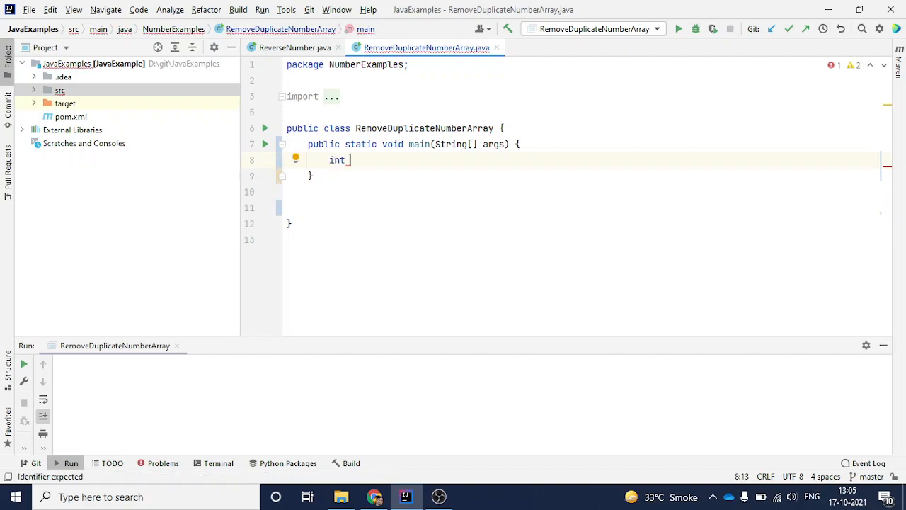
pyautogui.write('integer')
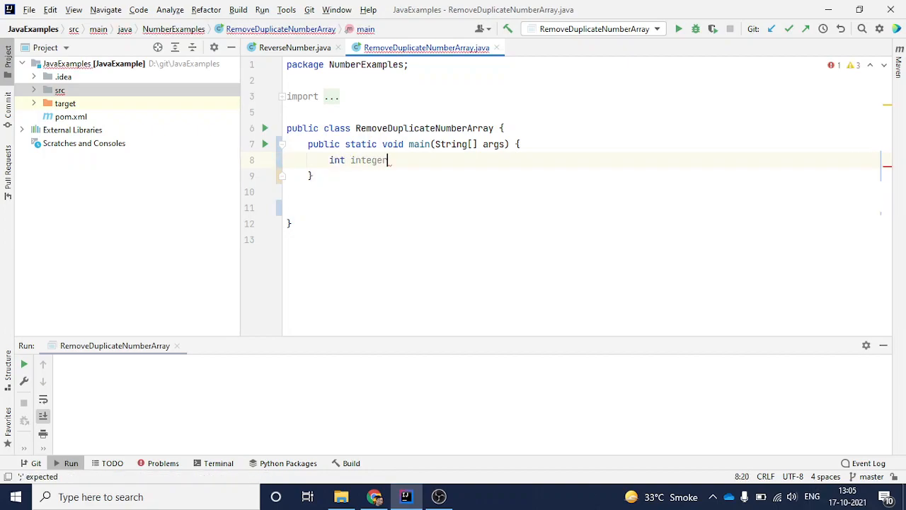
pyautogui.write('Array')
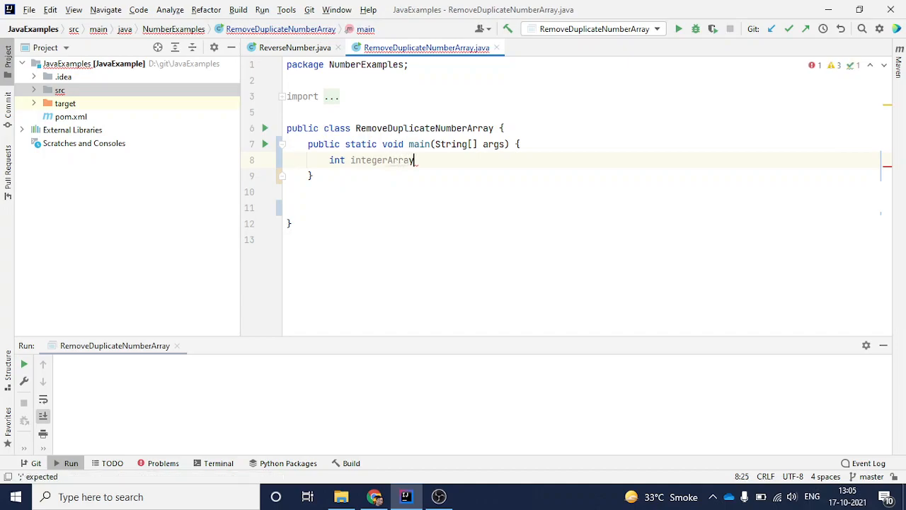
pyautogui.write('[]')
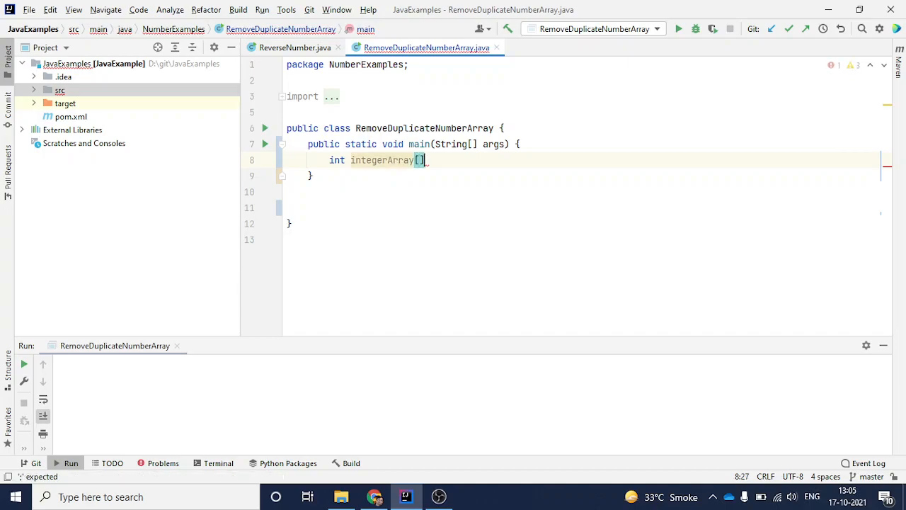
pyautogui.write('={')
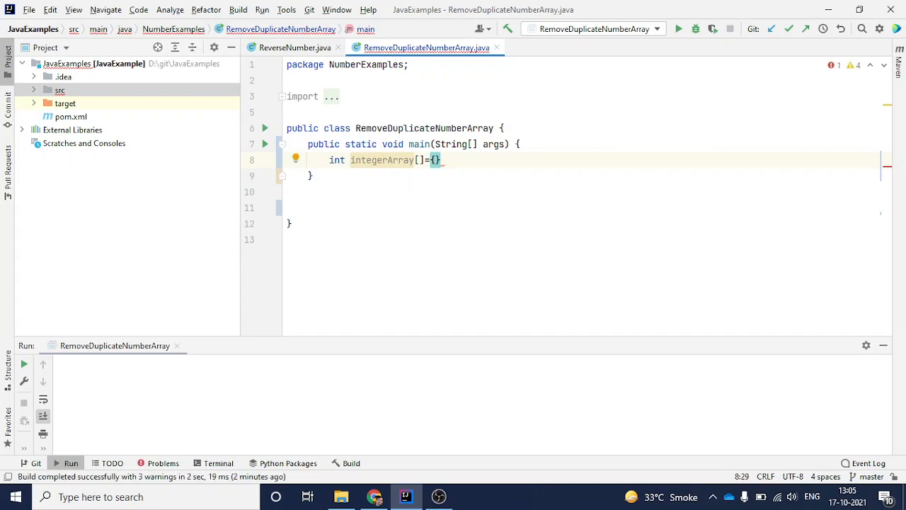
# Initialize integerArray with the values {2,3,5,7,7,11,11,12}
pyautogui.write('2,3,')
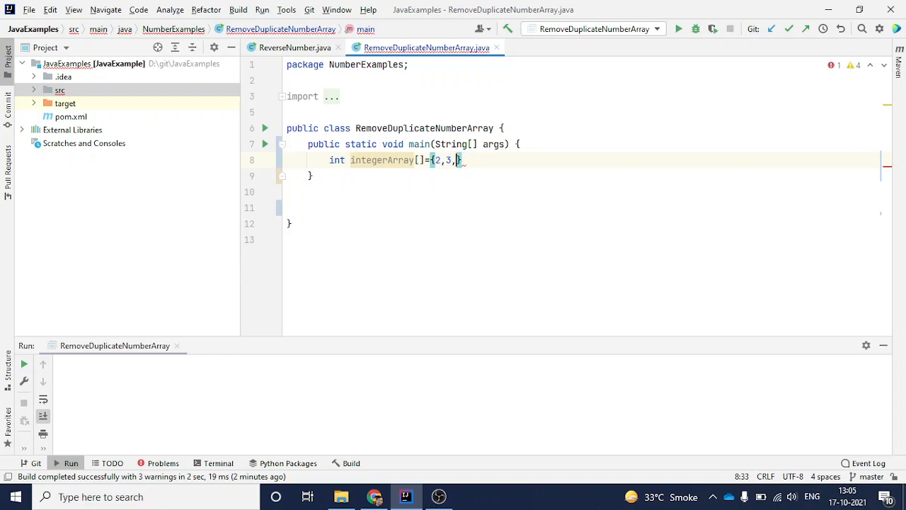
pyautogui.write('5,7,7')
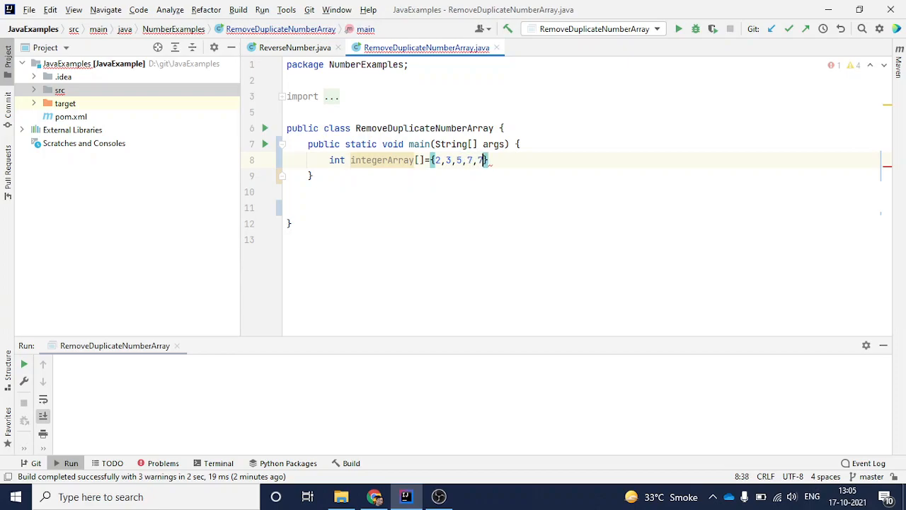
pyautogui.write('11,')
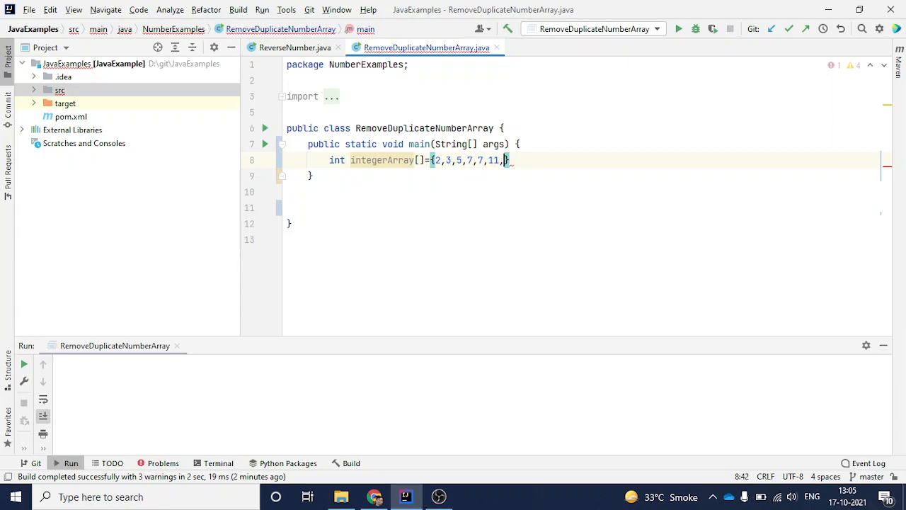
pyautogui.write('12')
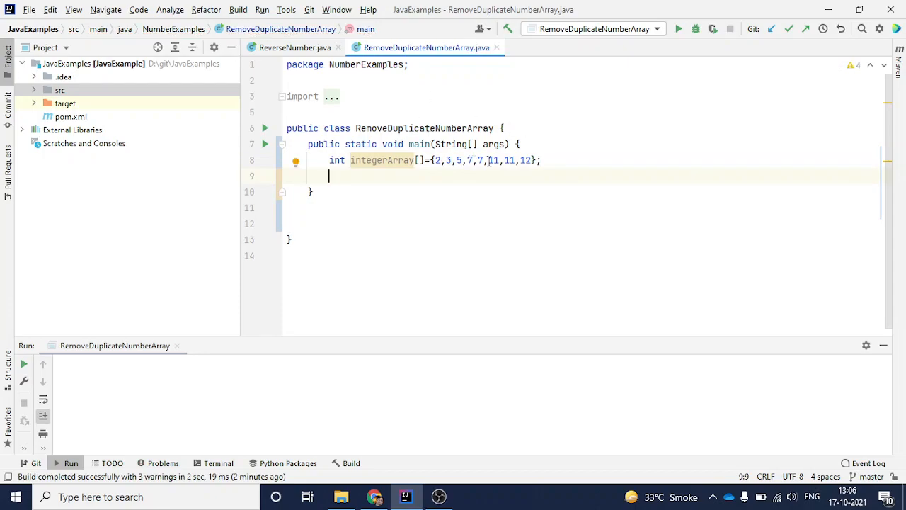
pyautogui.moveTo(561, 160)
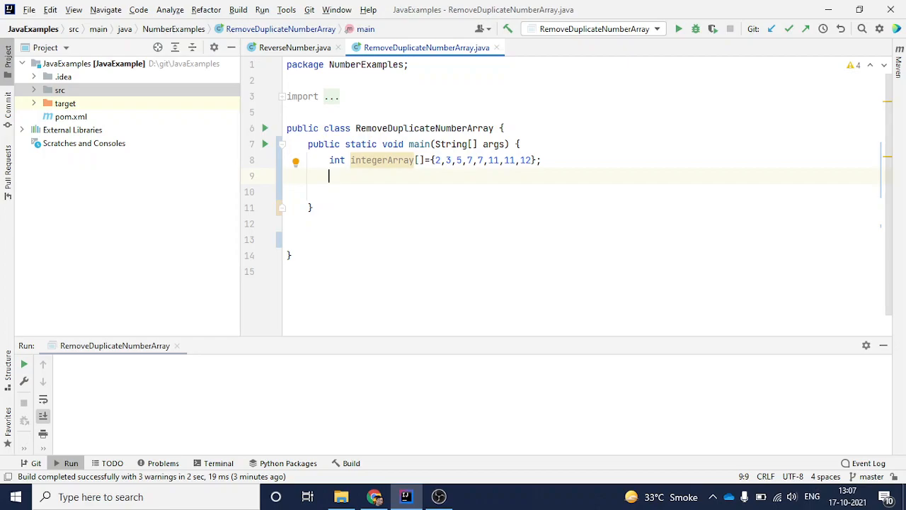
# Declare List<Integer> arrayList = new ArrayList<Integer>(); using completion for Integer and ArrayList
pyautogui.write('List')
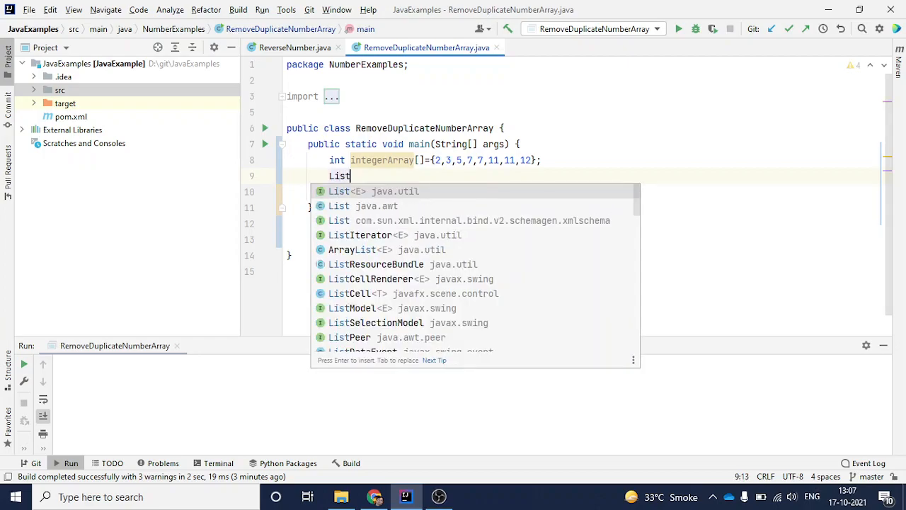
pyautogui.write('<>')
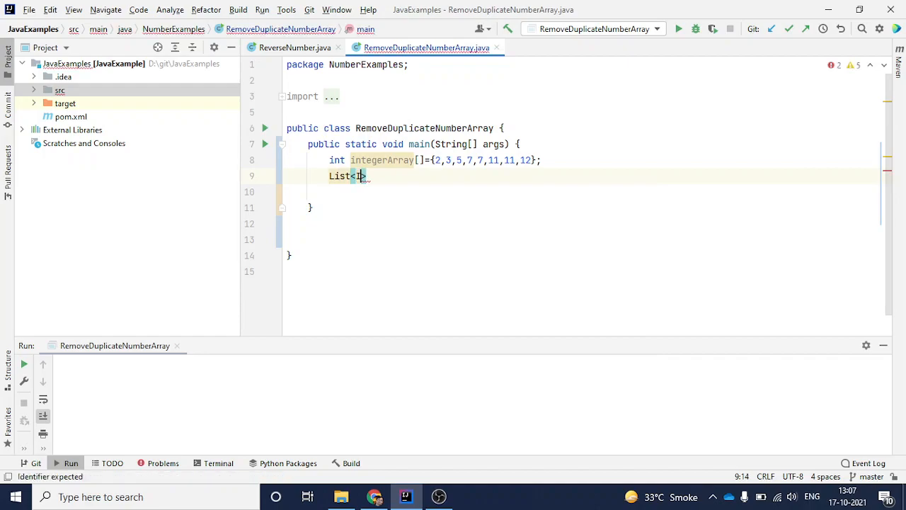
pyautogui.write('n')
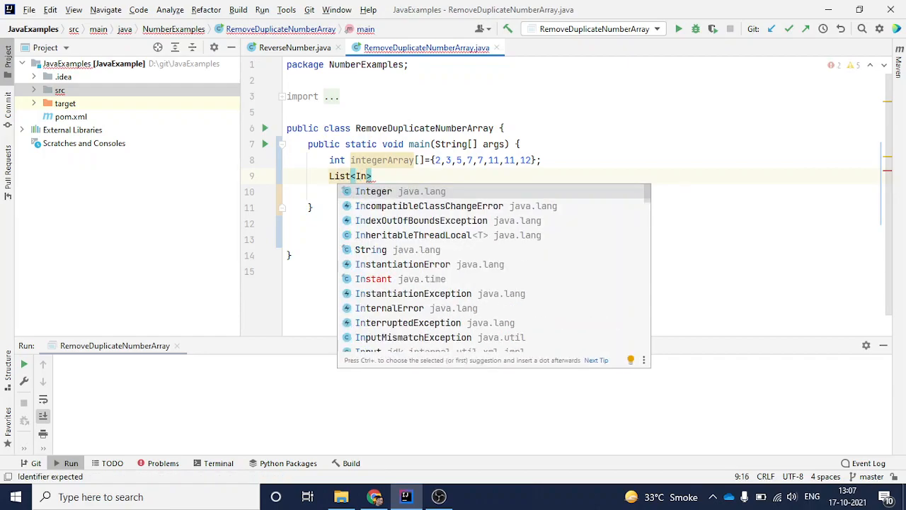
pyautogui.click(373, 191)
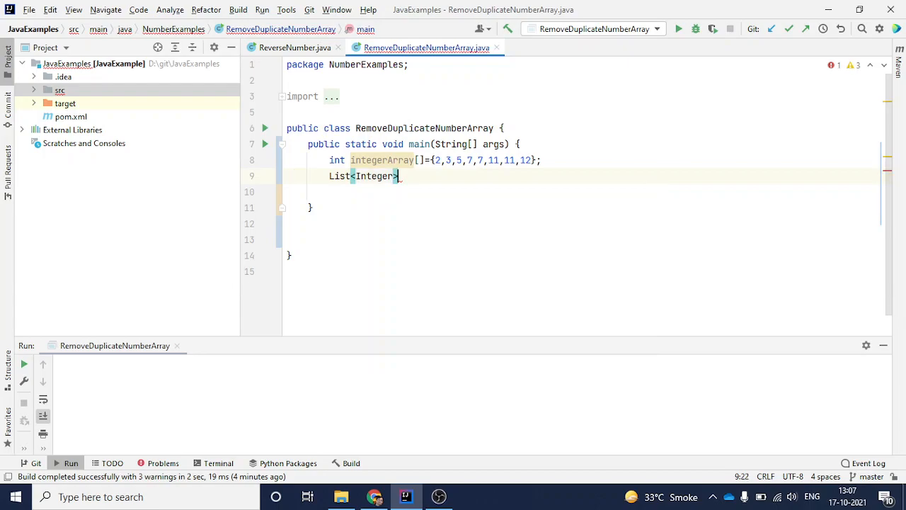
pyautogui.write('arrayList')
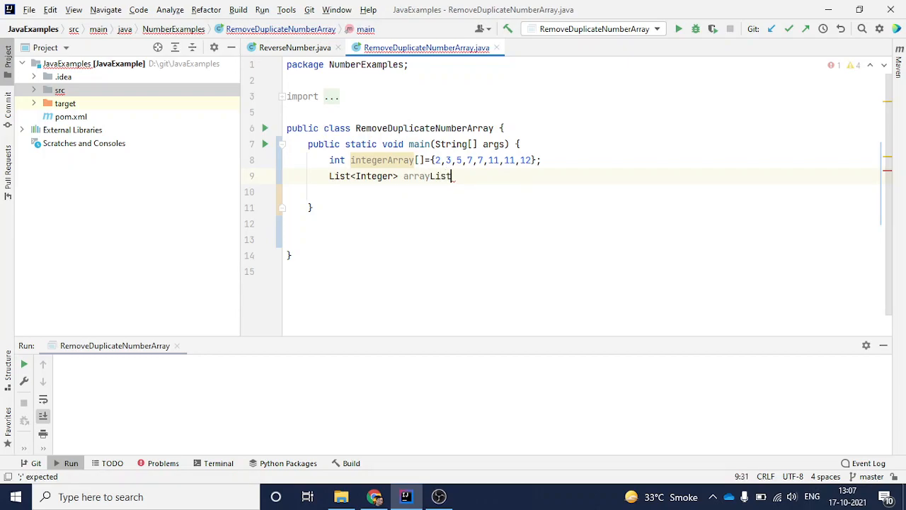
pyautogui.write('=')
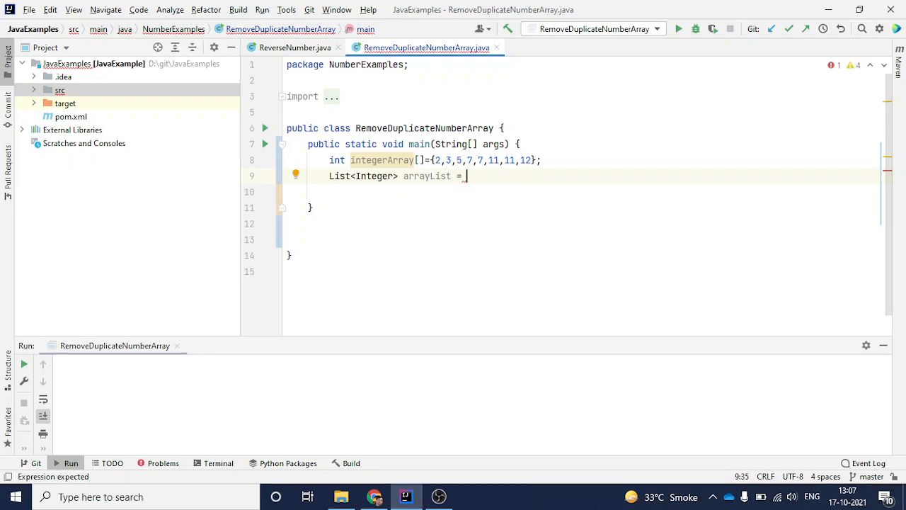
pyautogui.write('new')
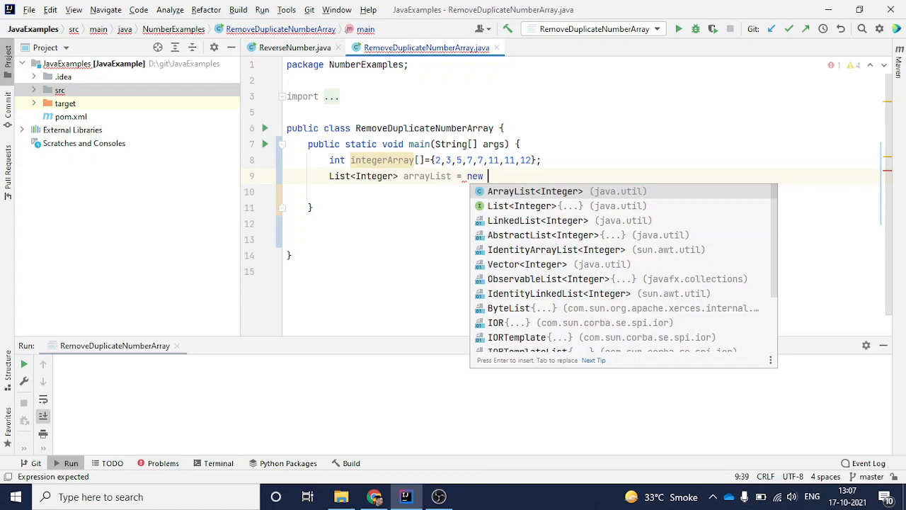
pyautogui.press('Enter')
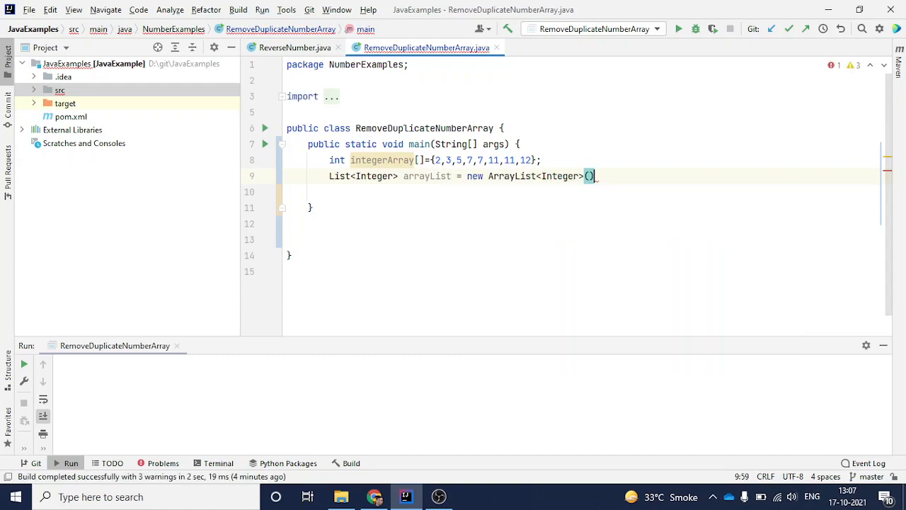
pyautogui.write(';')
pyautogui.press('Enter')
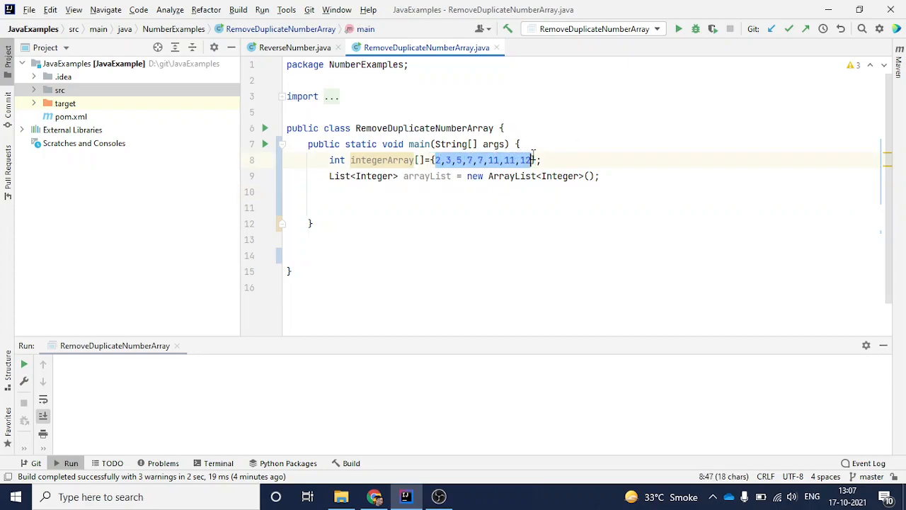
# Write the loop header for(int i=0 ; i<integerArray.length;i++) with an empty body
pyautogui.write('f')
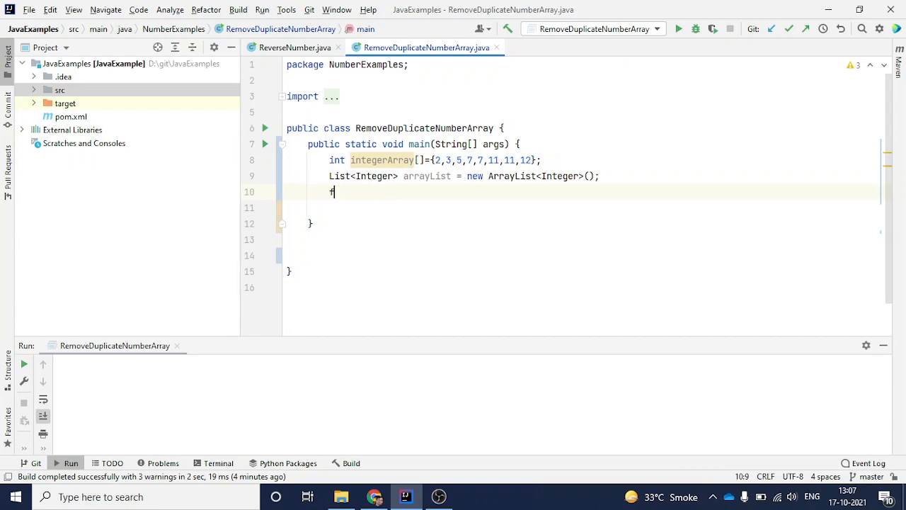
pyautogui.write('or(int')
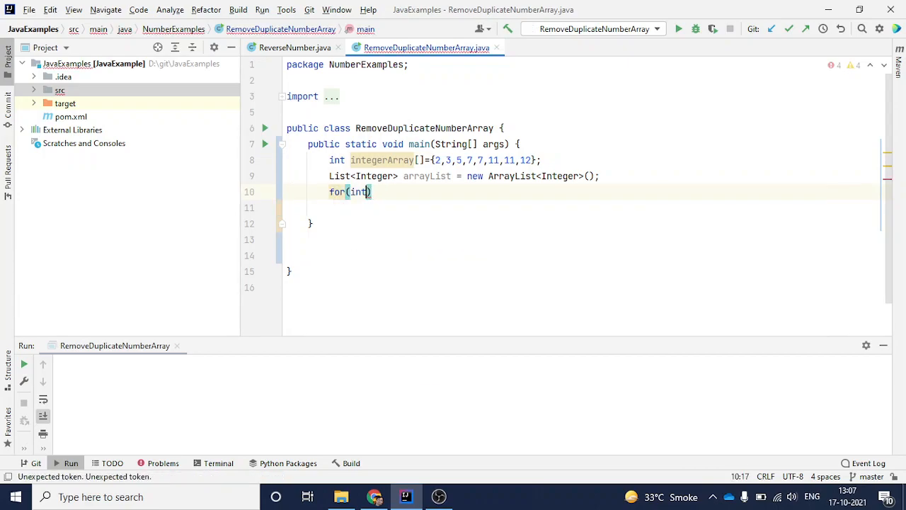
pyautogui.write('i=0 ;')
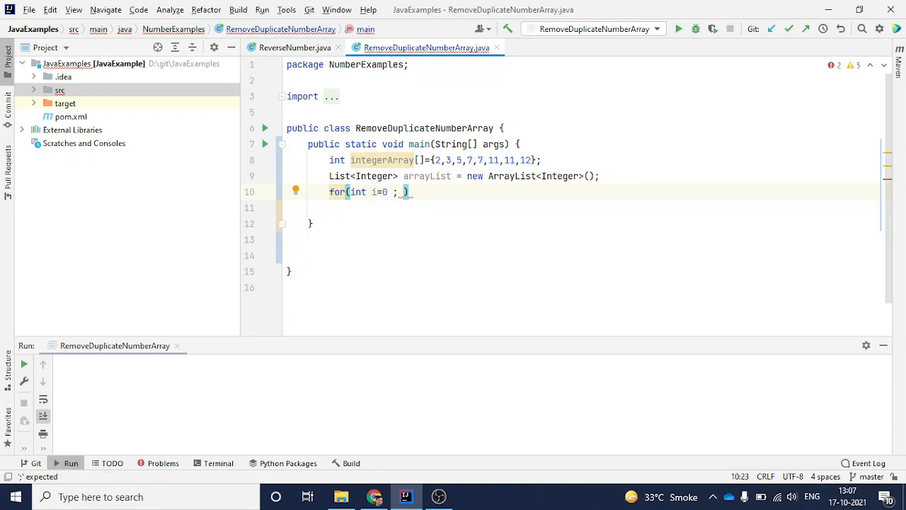
pyautogui.write('i<')
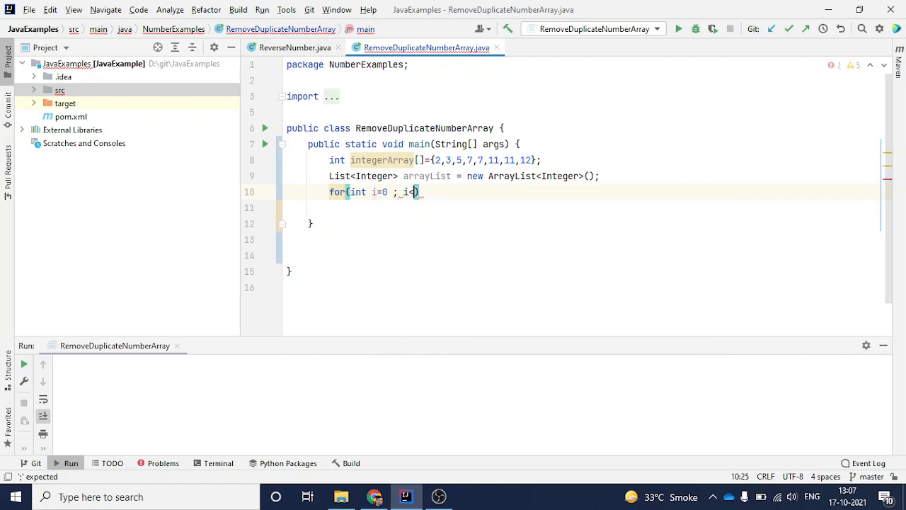
pyautogui.write('integerArray.length;i++')
pyautogui.click(582, 208)
pyautogui.write('{')
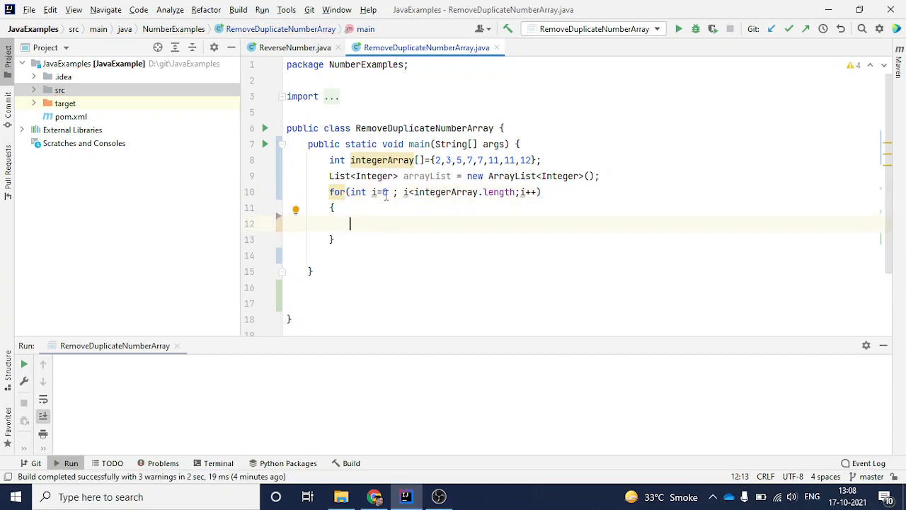
pyautogui.write('0')
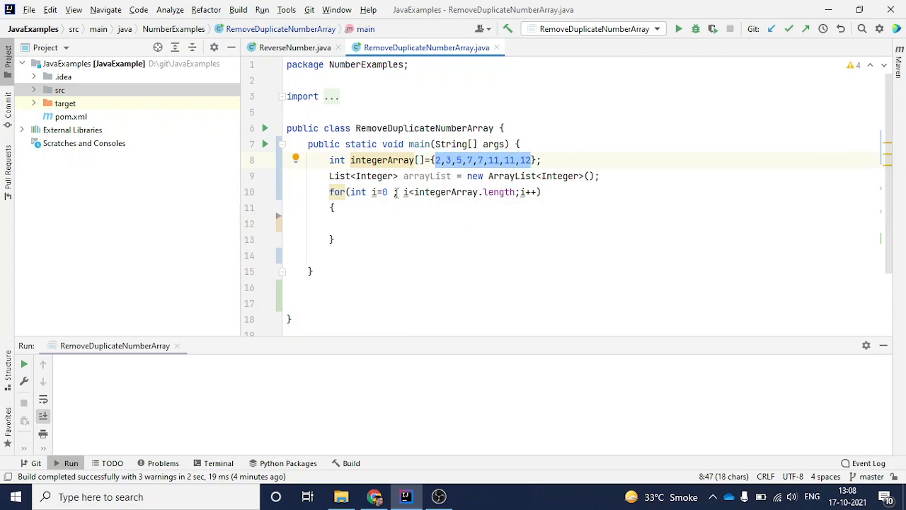
# Revisit the integerArray values and select the arrayList variable name
pyautogui.click(388, 193)
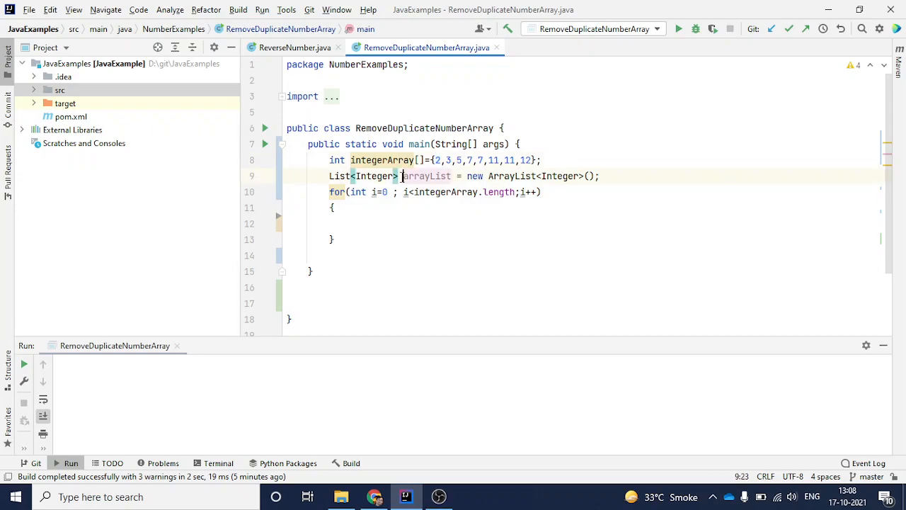
pyautogui.doubleClick(427, 176)
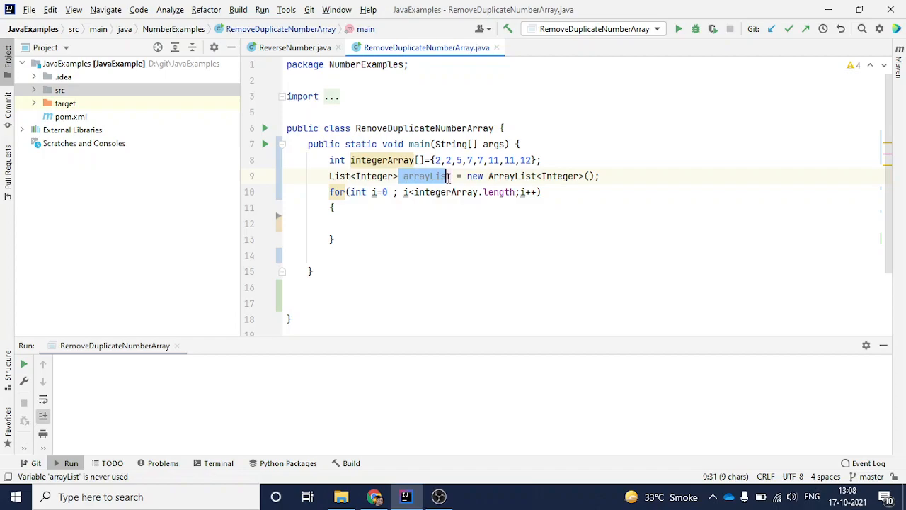
pyautogui.moveTo(421, 192)
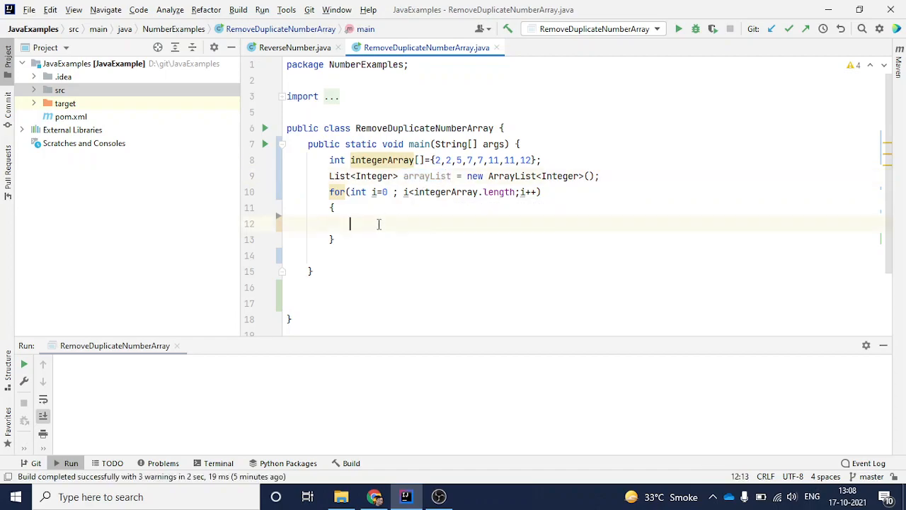
# Inside the loop write if(!arrayList.contains(integerArray[i])) and open its block
pyautogui.write('if(')
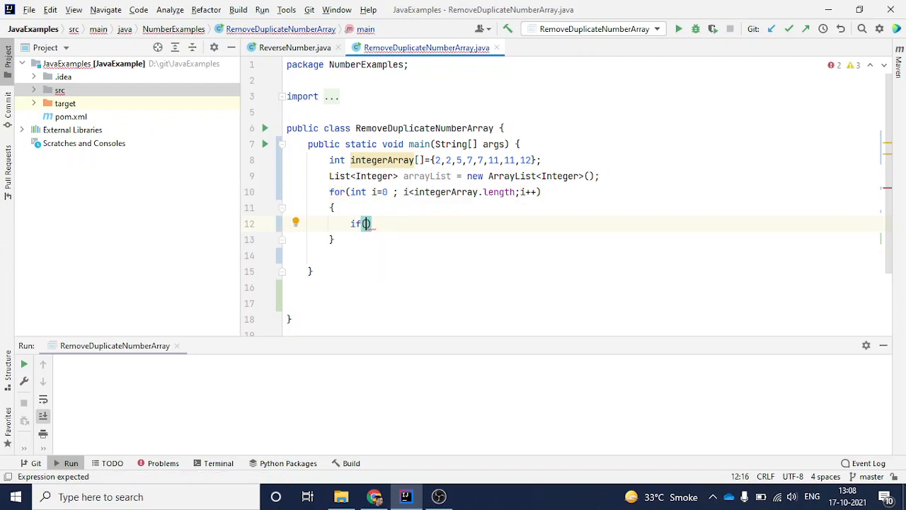
pyautogui.write('!')
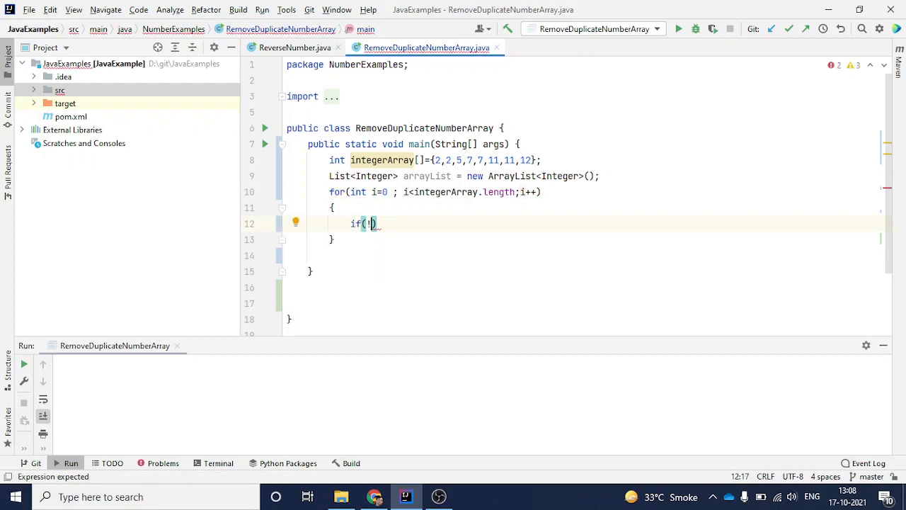
pyautogui.write('arrayList')
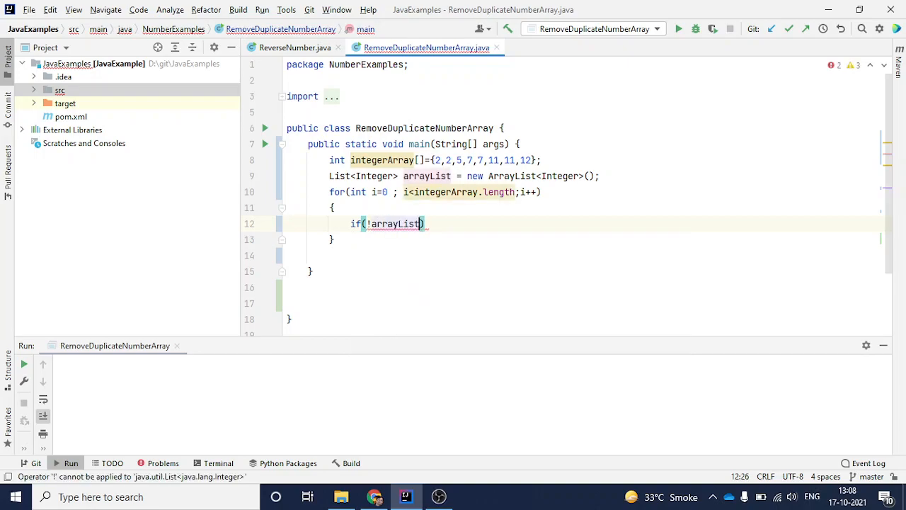
pyautogui.write('.com')
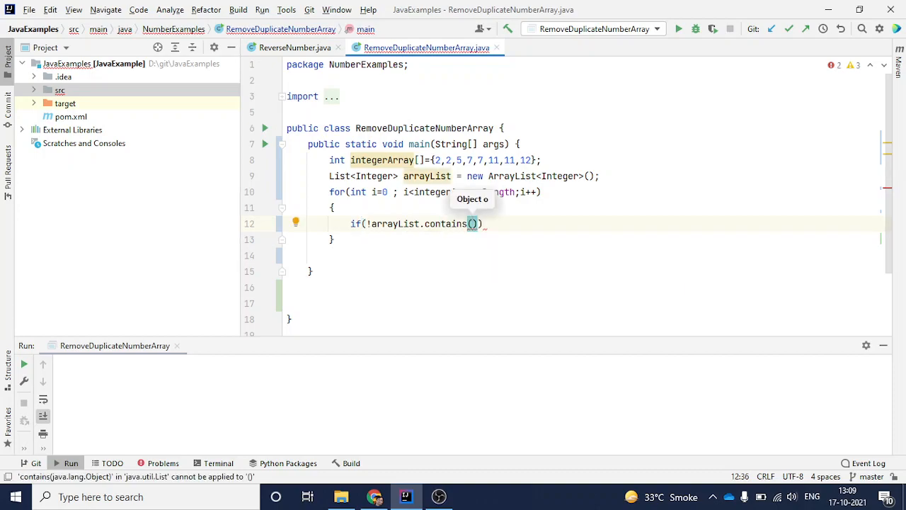
pyautogui.write('integerArray')
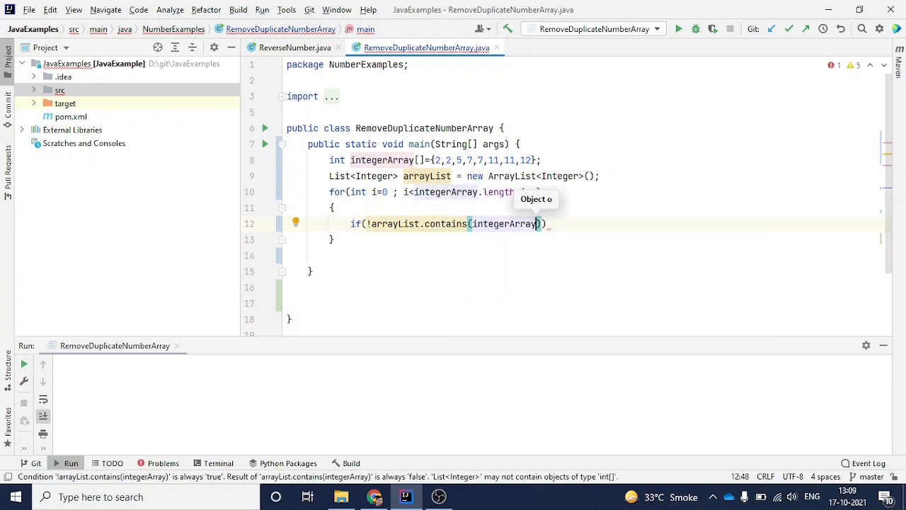
pyautogui.write('[i')
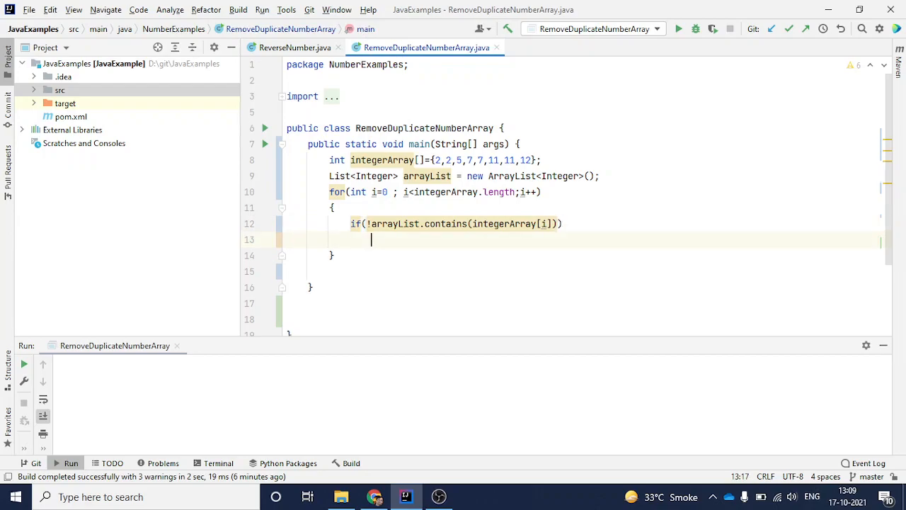
pyautogui.write('{')
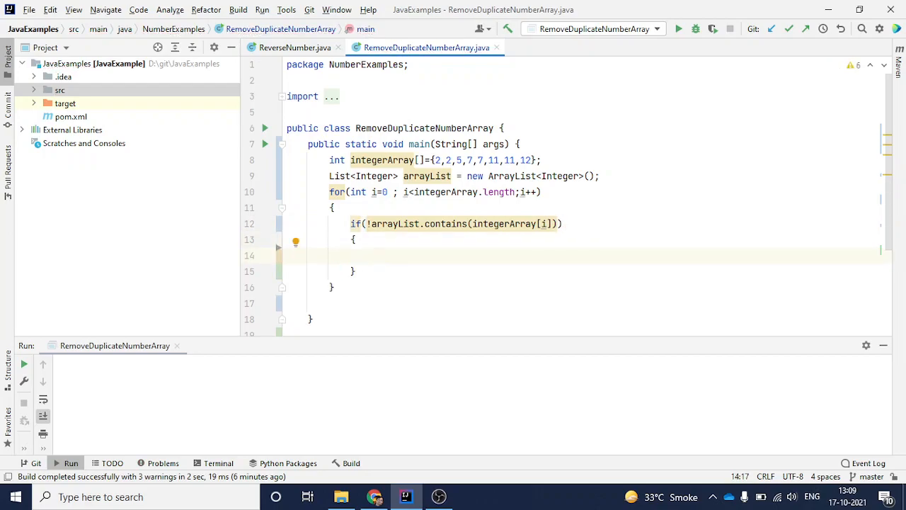
# Inside the if block write arrayList.add(integerArray[i]);
pyautogui.write('arrayList')
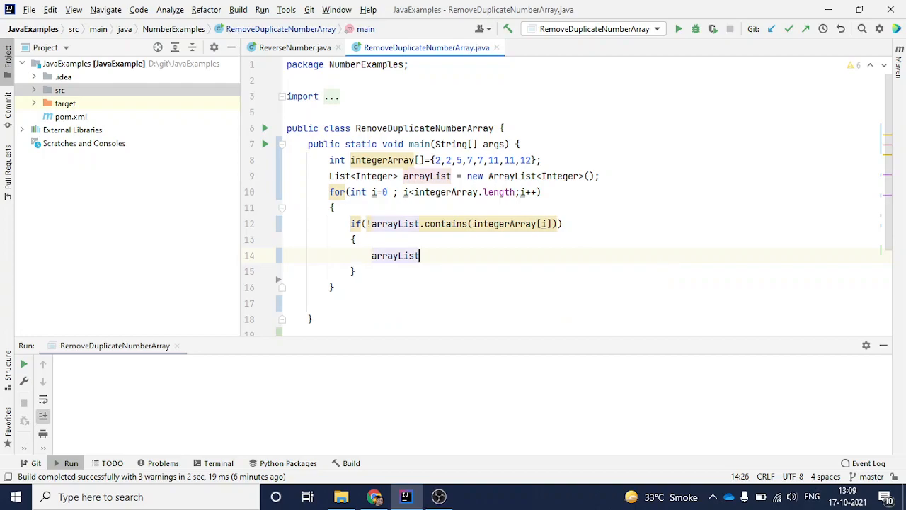
pyautogui.write('.add()')
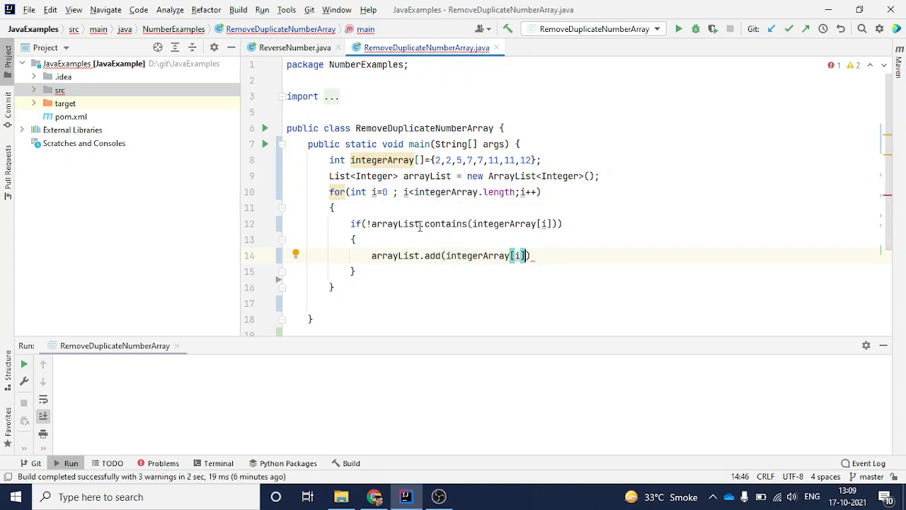
pyautogui.write(';')
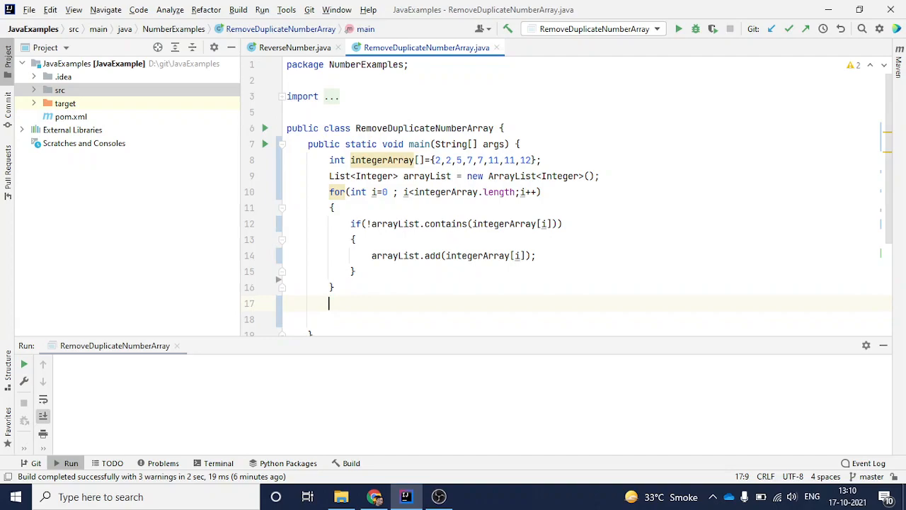
# After the loop write System.out.println(arrayList); using completion
pyautogui.write('Sout')
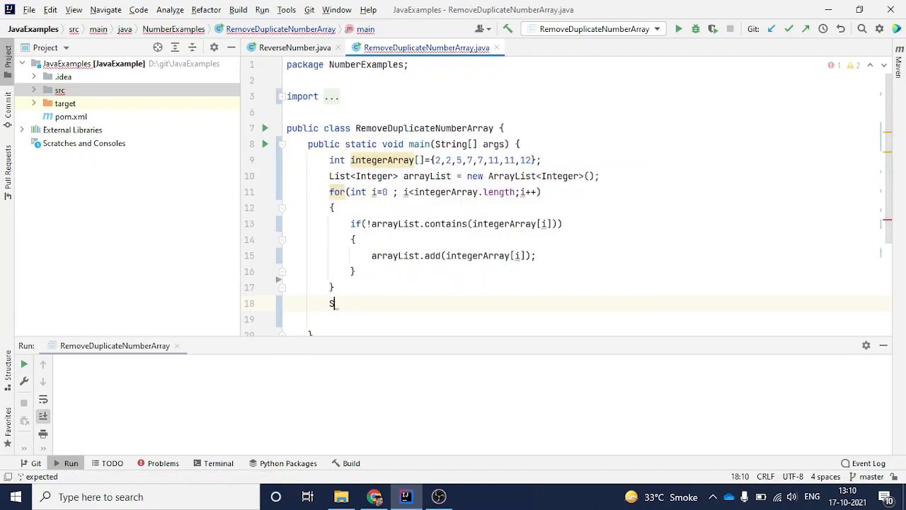
pyautogui.write('ystem')
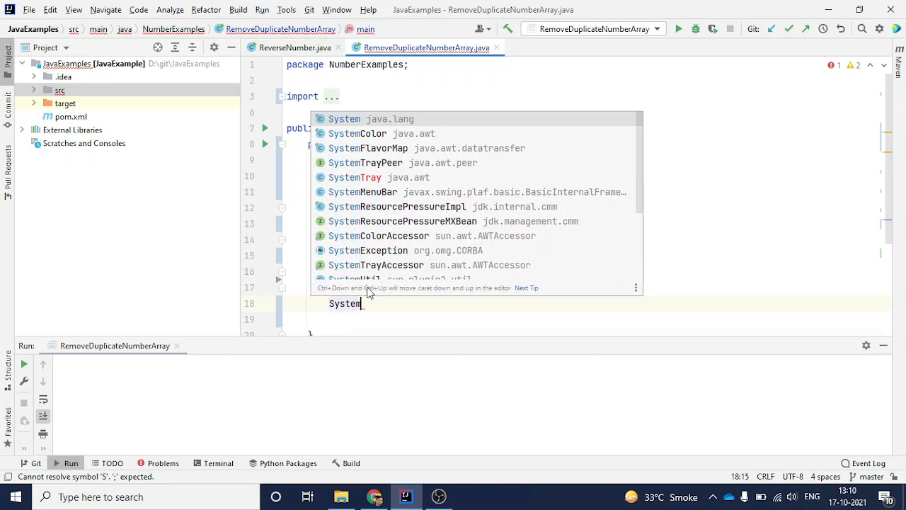
pyautogui.write('.out.println();')
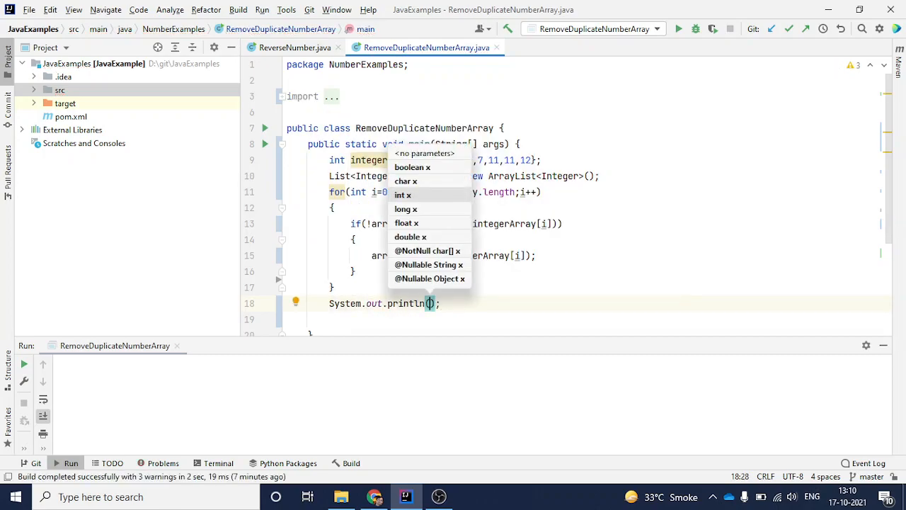
pyautogui.write('arrayList')
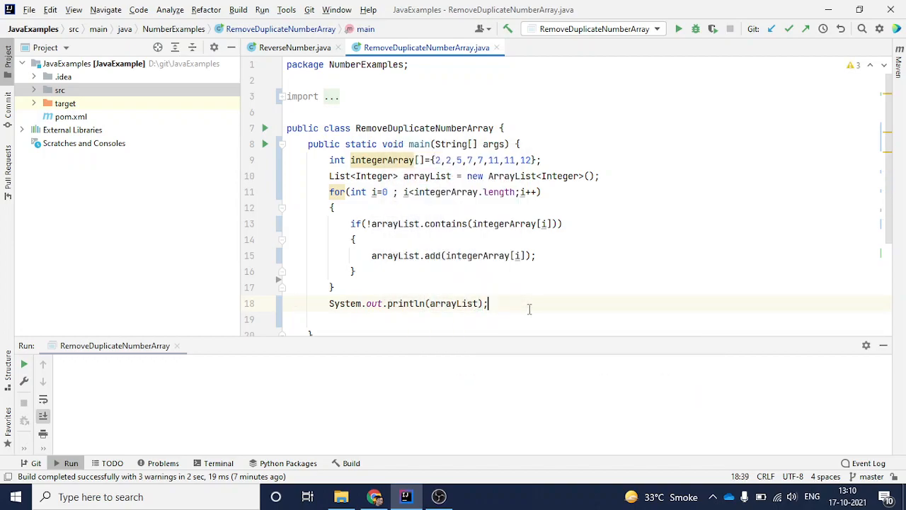
pyautogui.moveTo(710, 141)
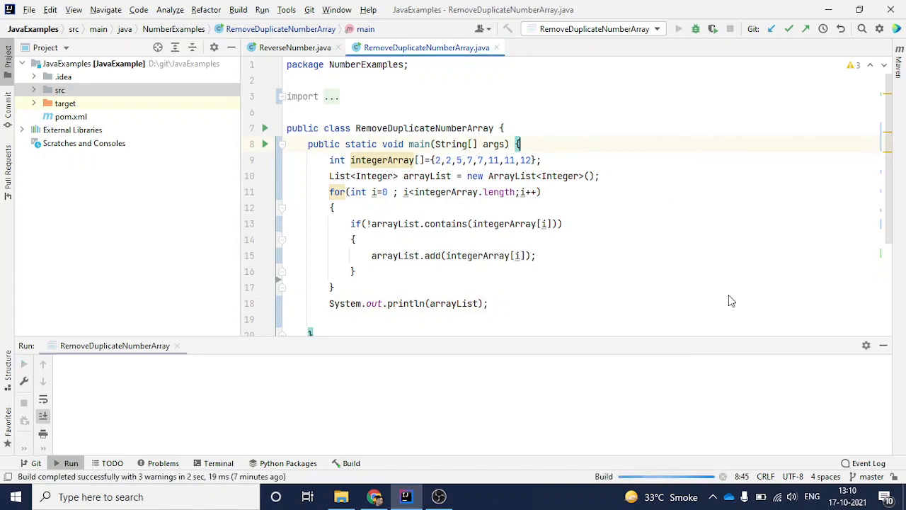
# Run the program and view [2, 5, 7, 11, 12] with exit code 0 in the Run console
pyautogui.click(677, 28)
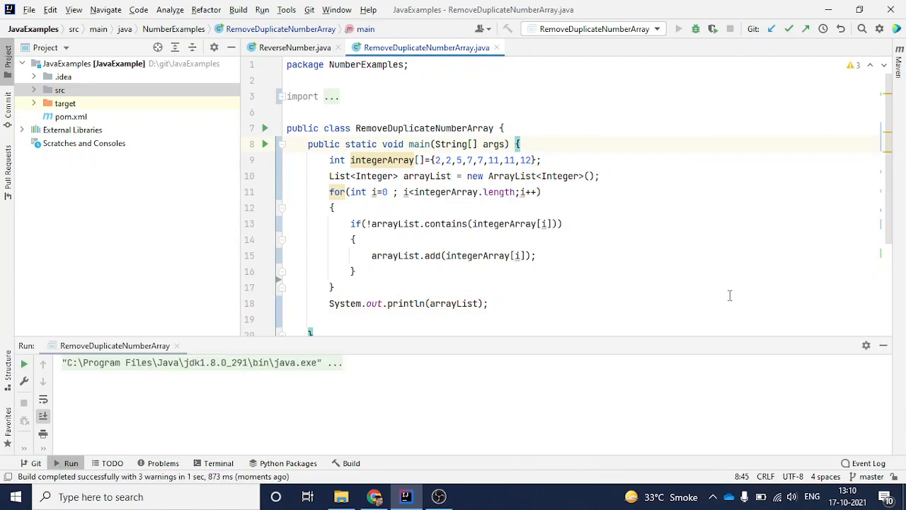
pyautogui.click(677, 28)
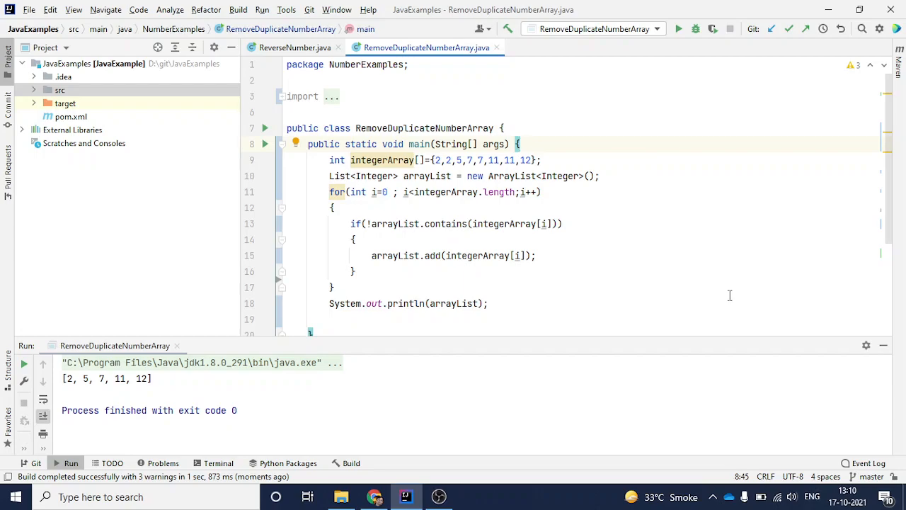
pyautogui.click(519, 144)
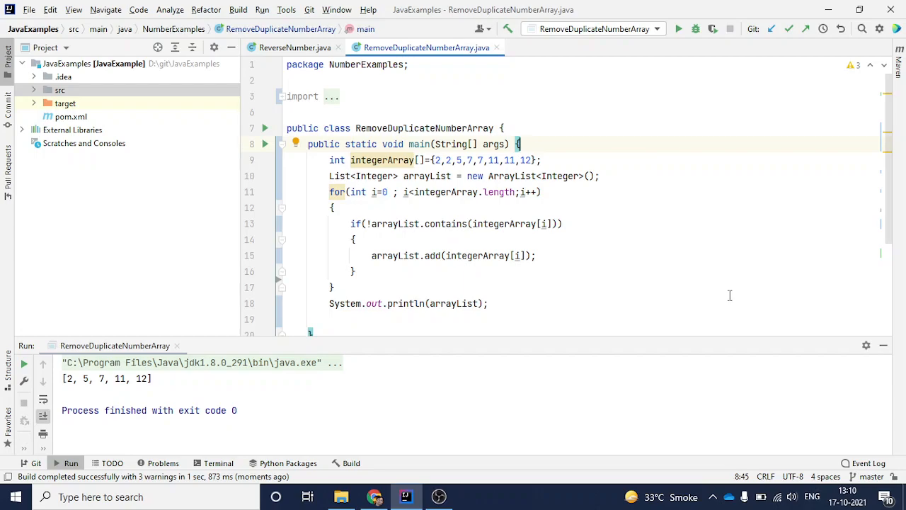